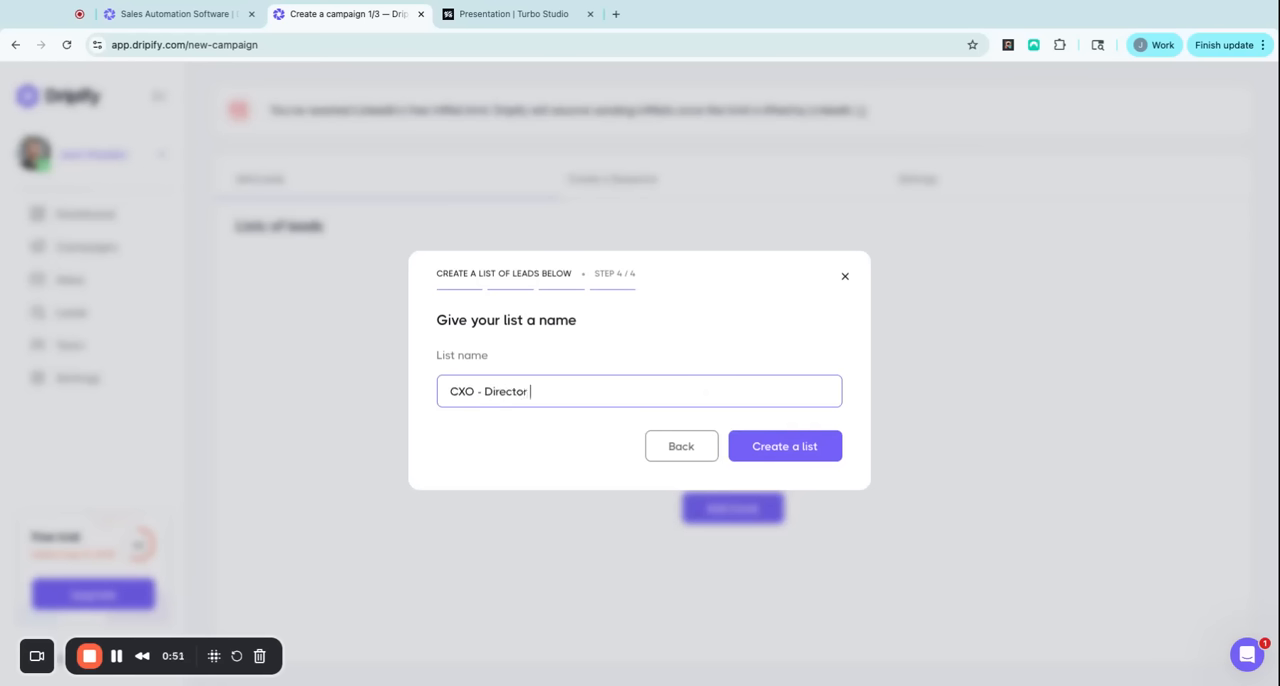
- Name the lead list 'CXO - Director' in the List name field
{"action": "left_click", "coordinate": [784, 444]}
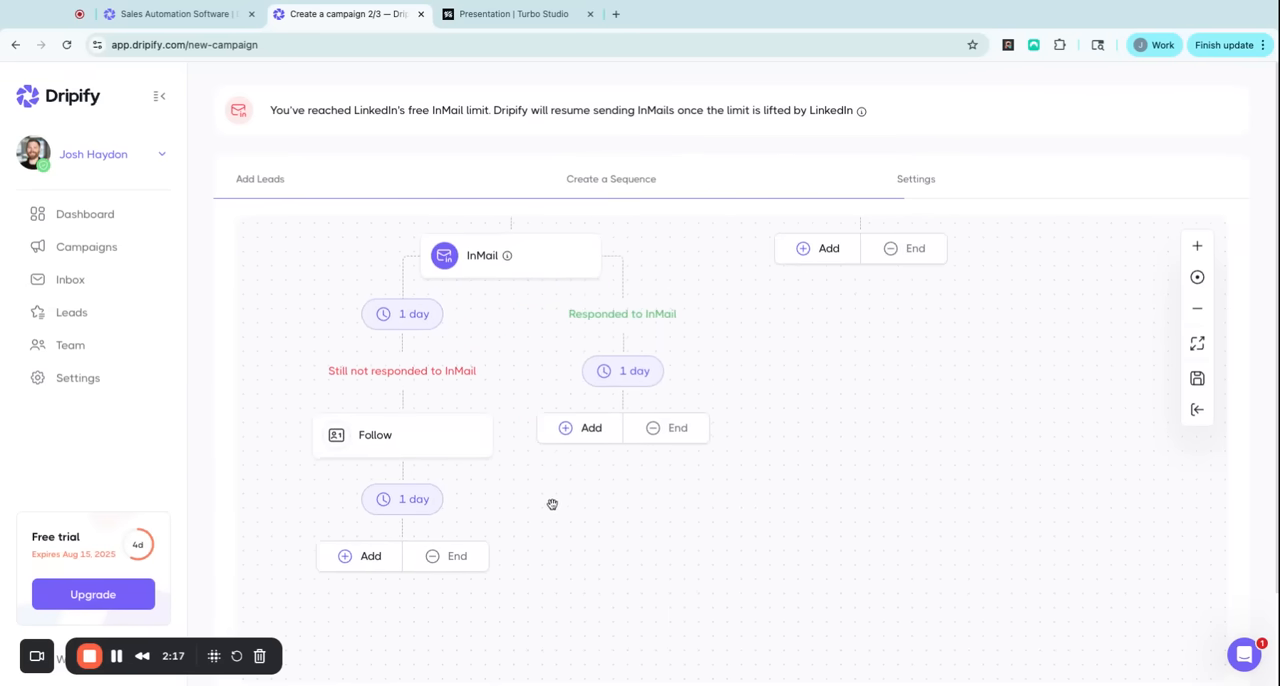
- Scroll down the sequence to reach the Follow step and continue past it
{"action": "scroll", "scroll_direction": "down", "scroll_amount": 3}
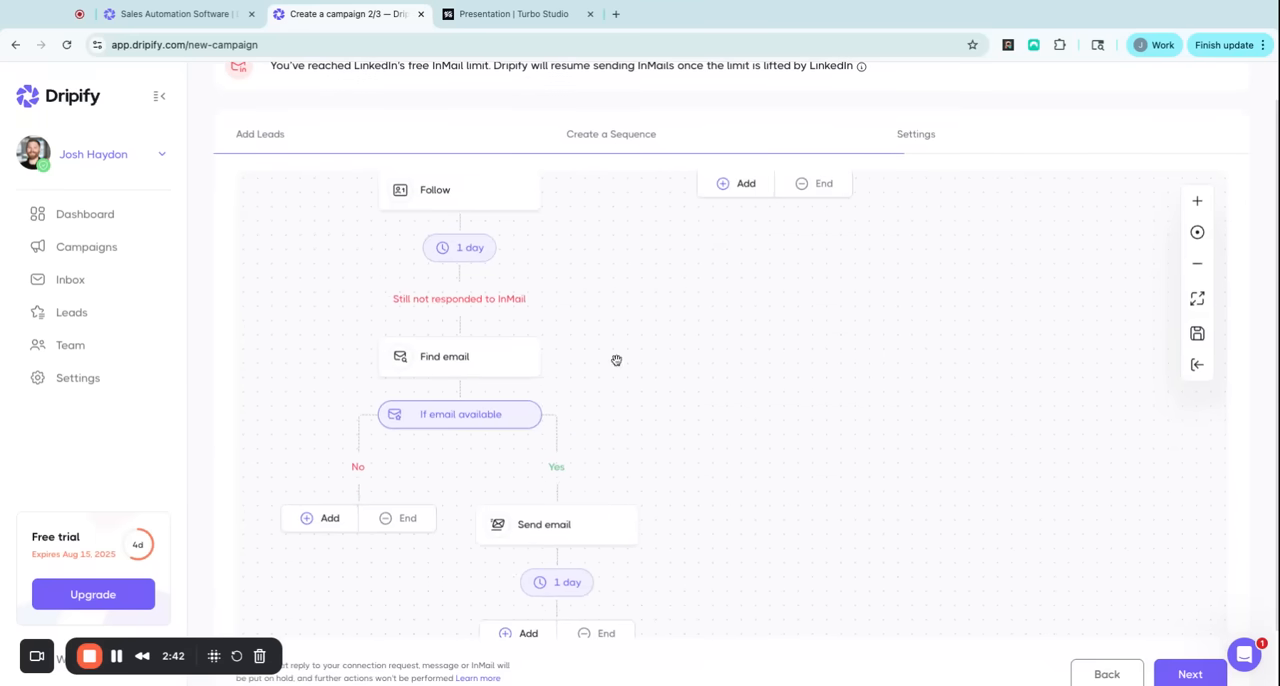